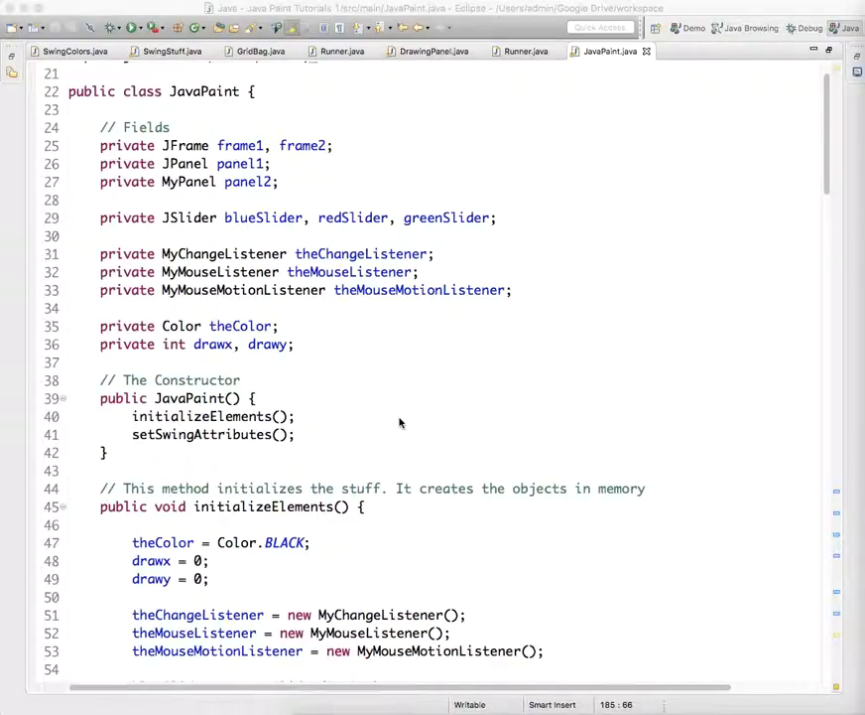
pyautogui.moveTo(361, 365)
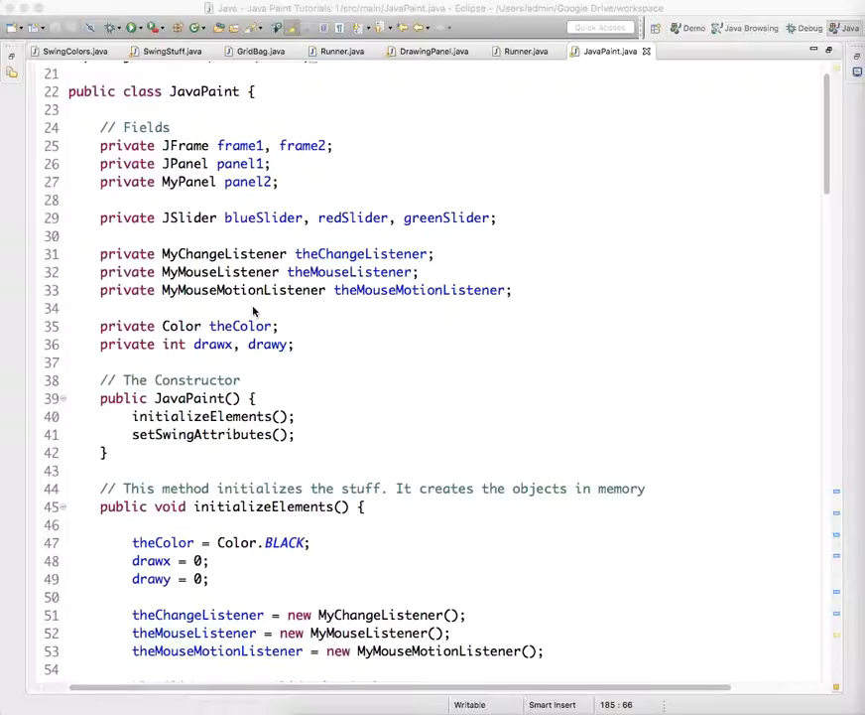
# - Declare the field 'private ArrayList<Shape> shapes;' among JavaPaint's field declarations
pyautogui.click(254, 307)
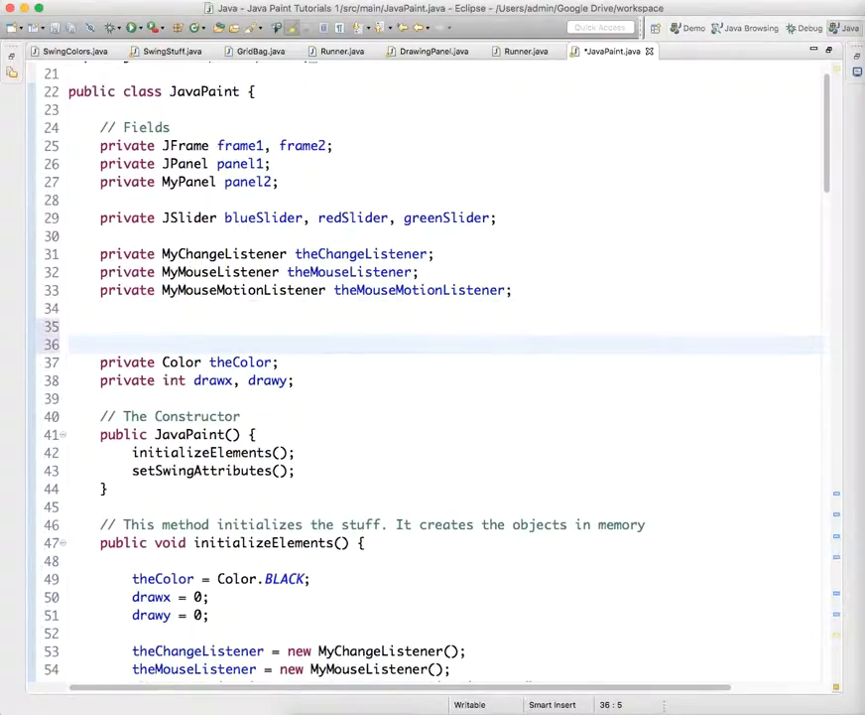
pyautogui.write('private')
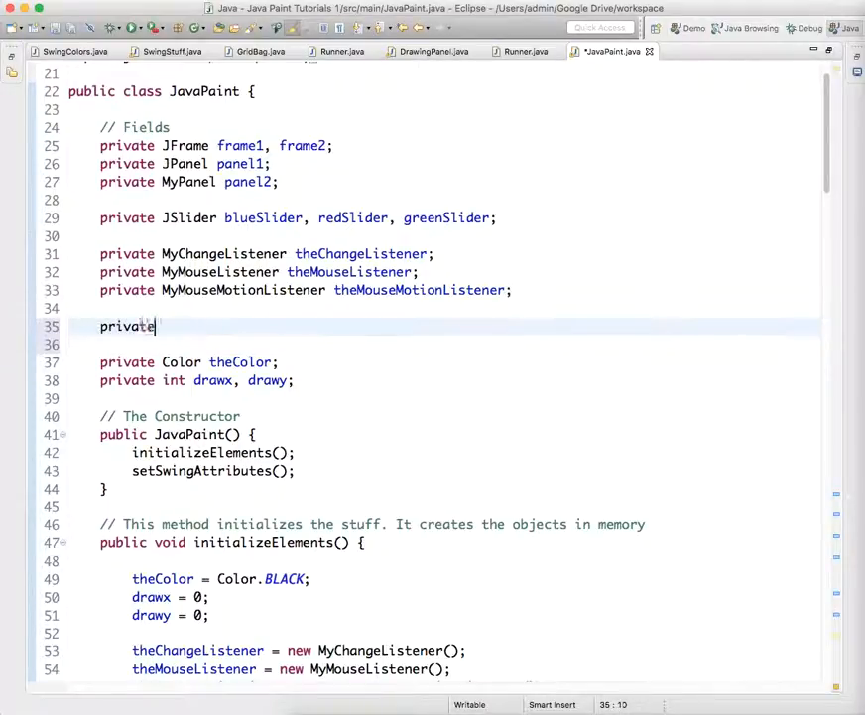
pyautogui.write('Array')
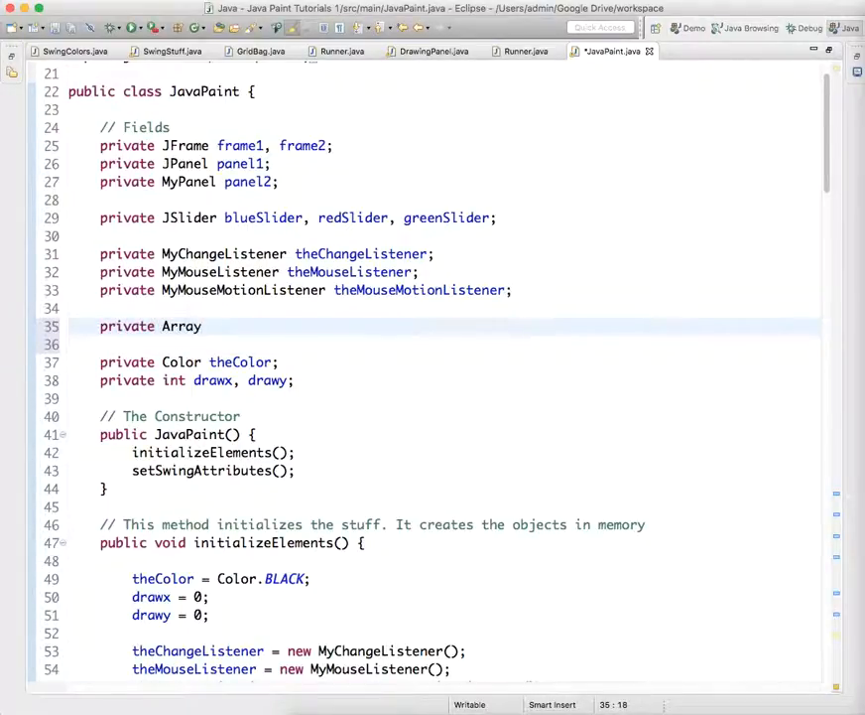
pyautogui.write('List<>')
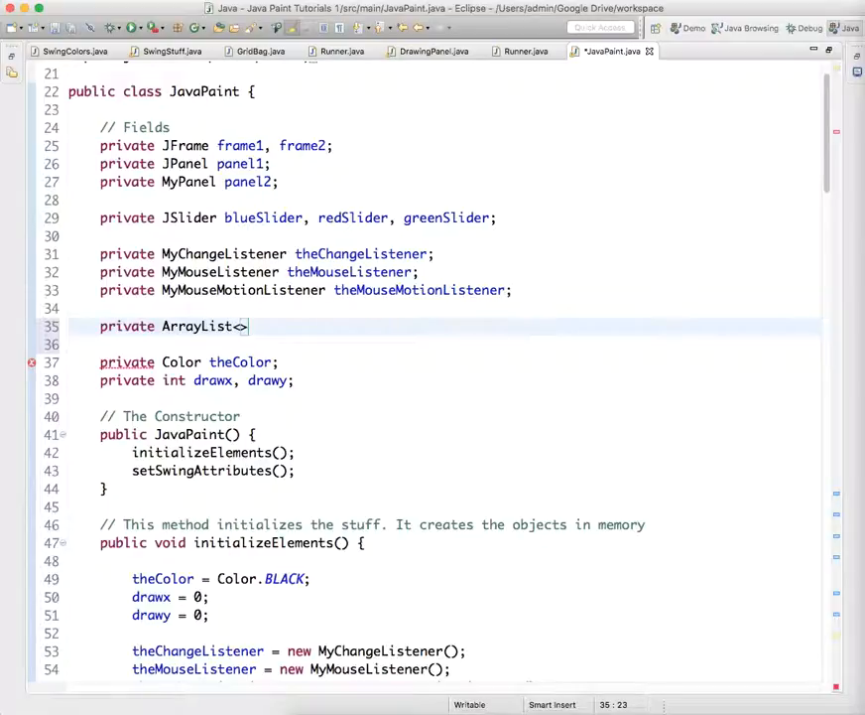
pyautogui.write('Shape')
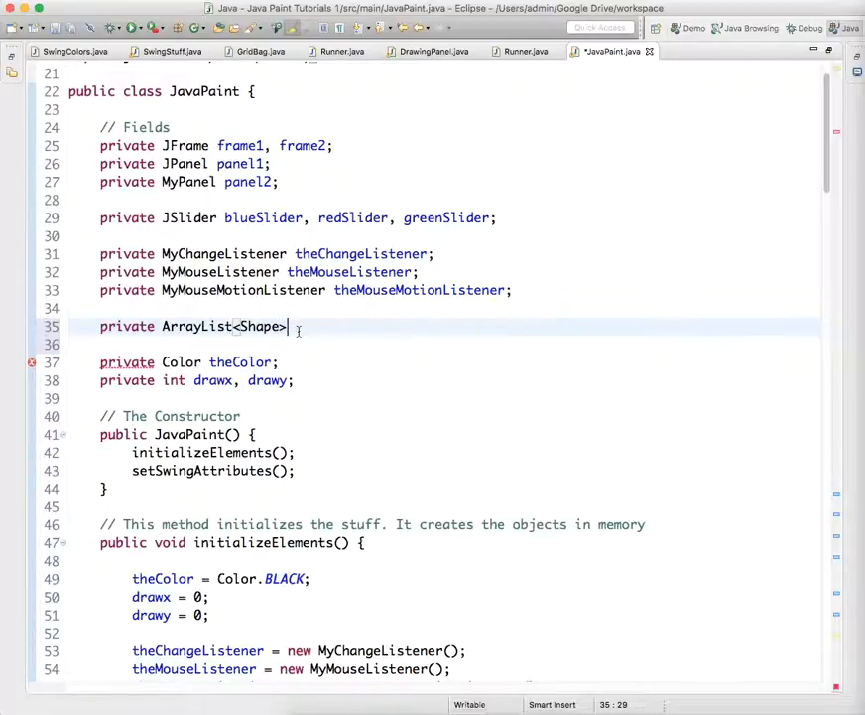
pyautogui.write('" "')
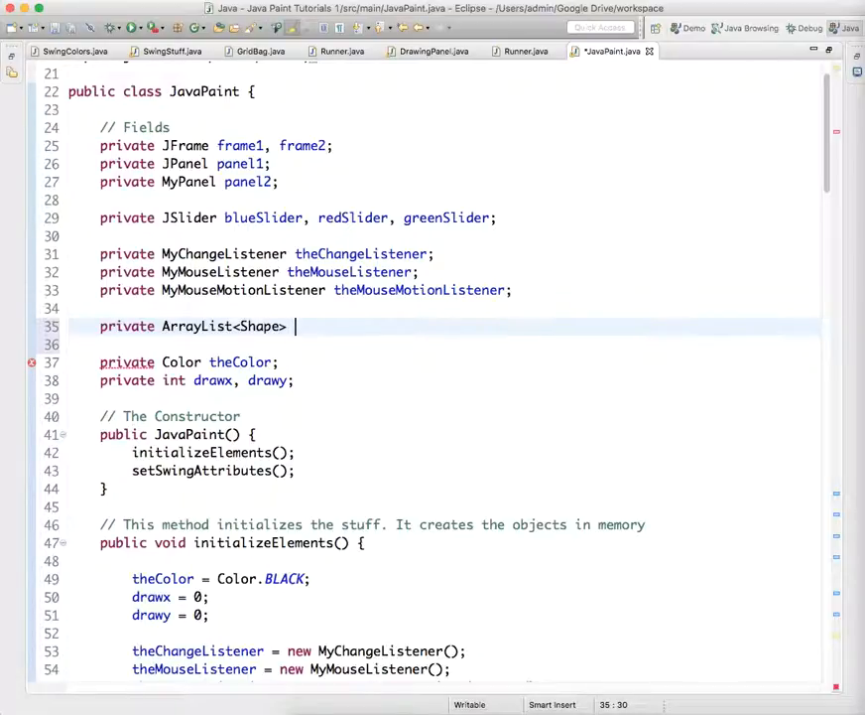
pyautogui.write('shapes;')
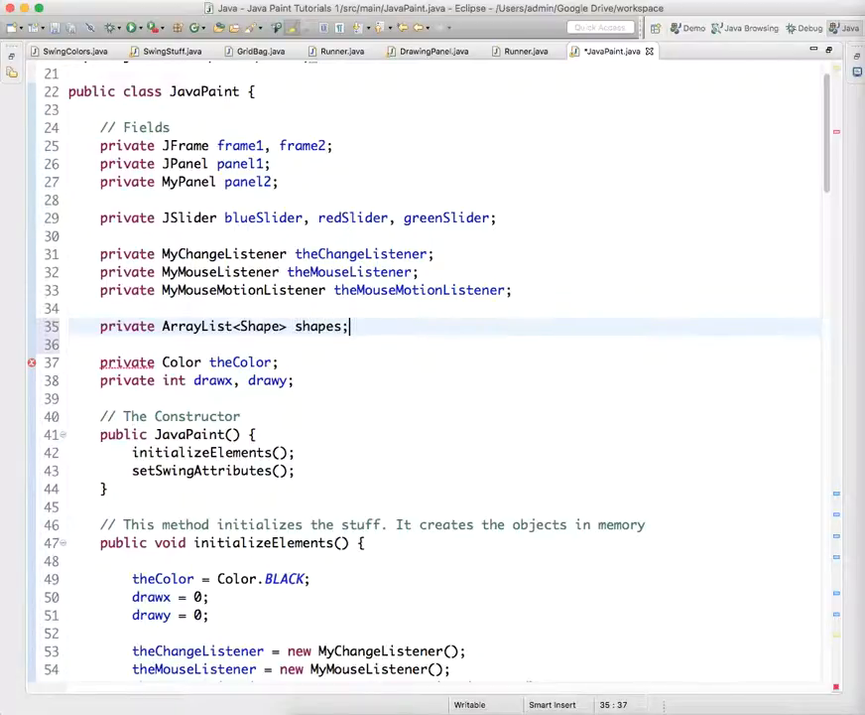
pyautogui.scroll(-3)
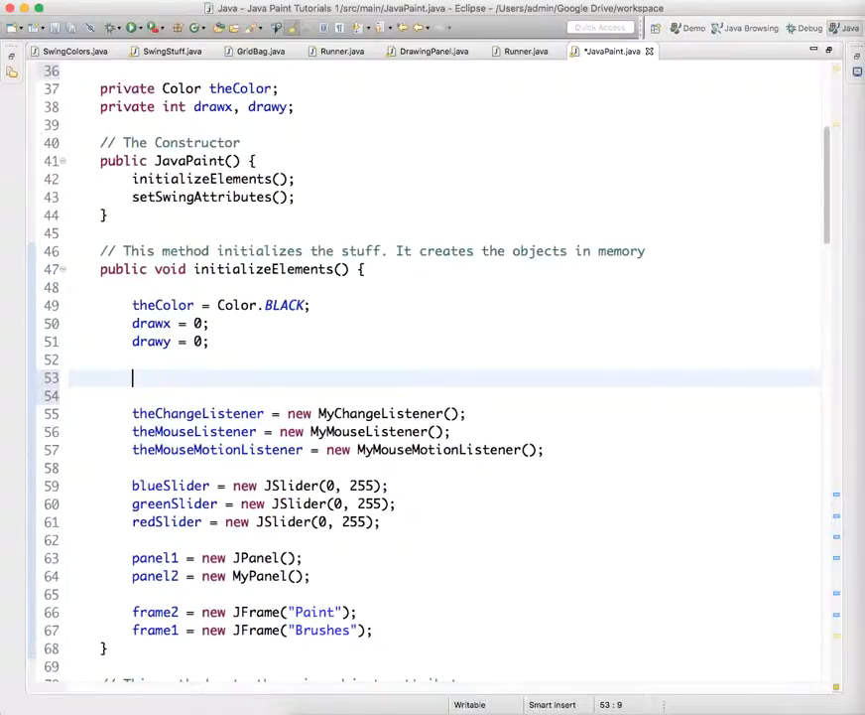
# - Write 'shapes = new ArrayList<Shape>();' in initializeElements after drawy = 0
pyautogui.write('shapes')
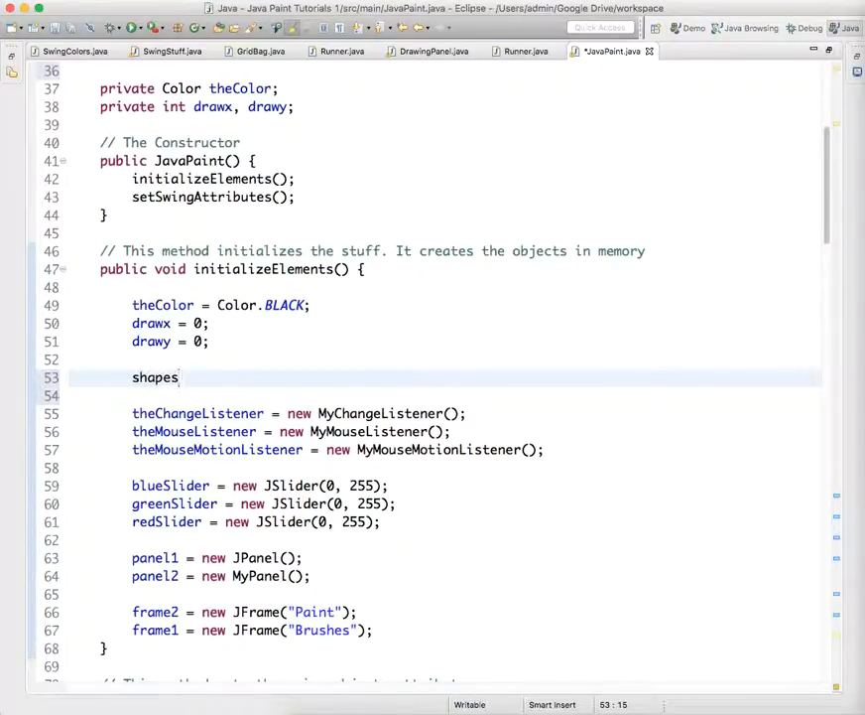
pyautogui.write('= new Array')
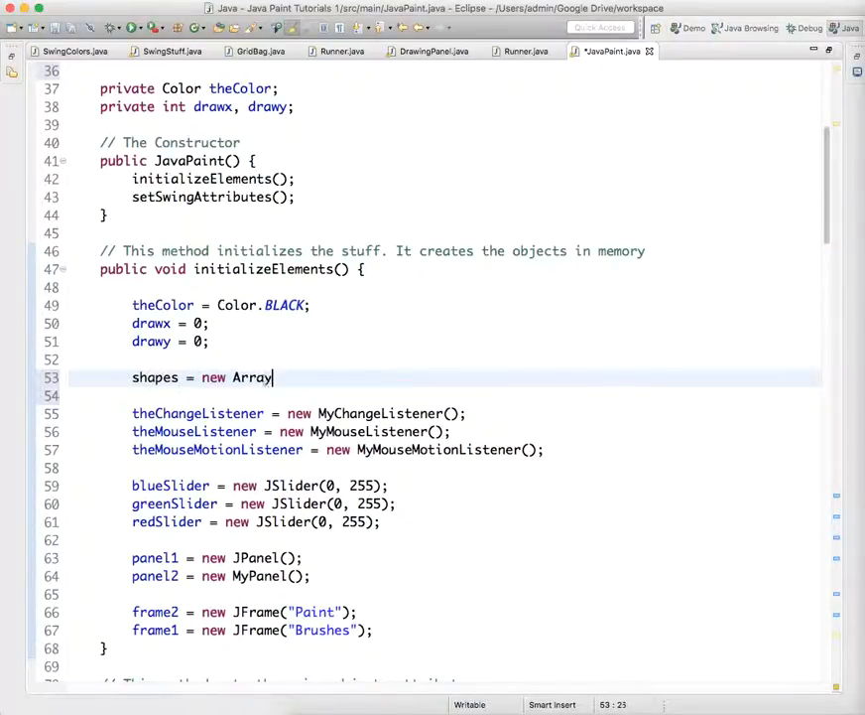
pyautogui.write('List<S>')
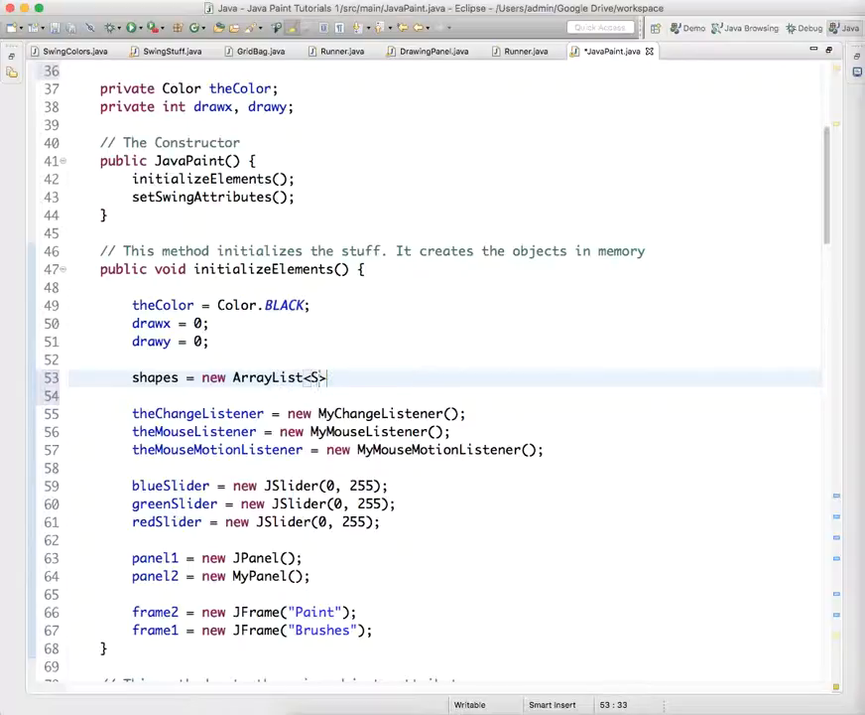
pyautogui.write('hape>();')
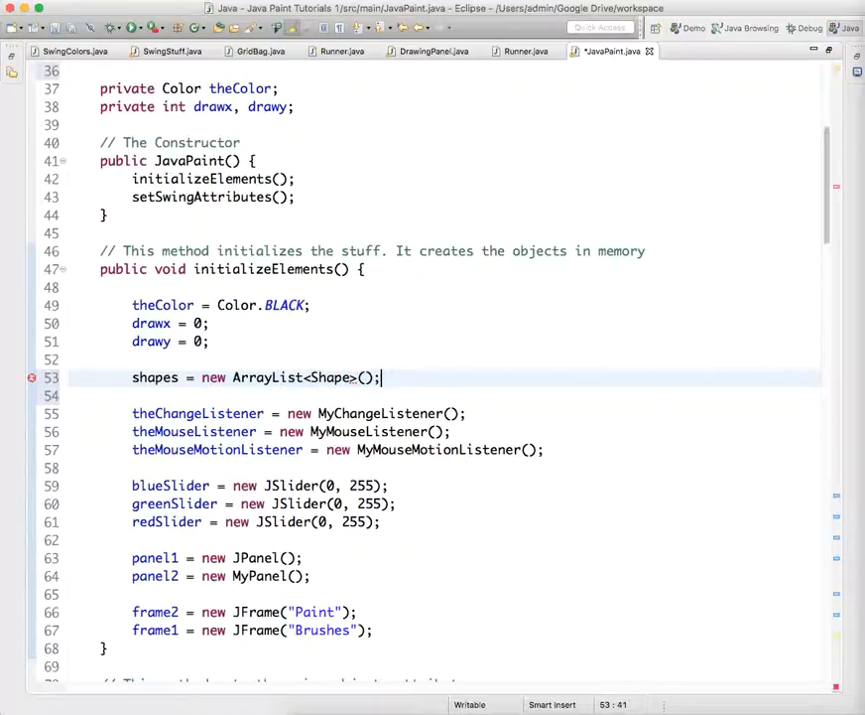
pyautogui.scroll(-3)
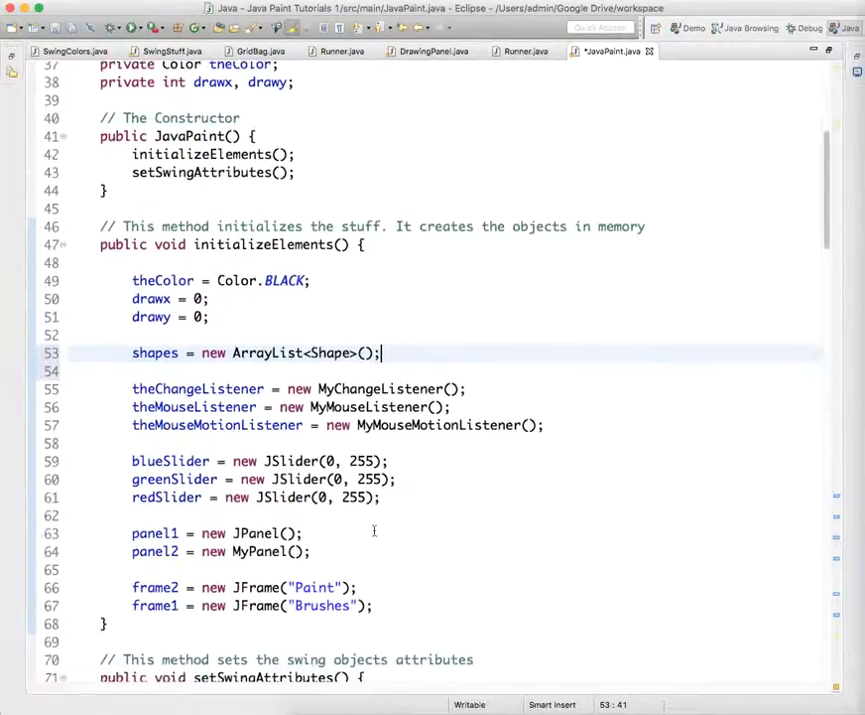
# - In mouseDragged, set drawx and drawy from e.getX() and e.getY()
pyautogui.scroll(-3)
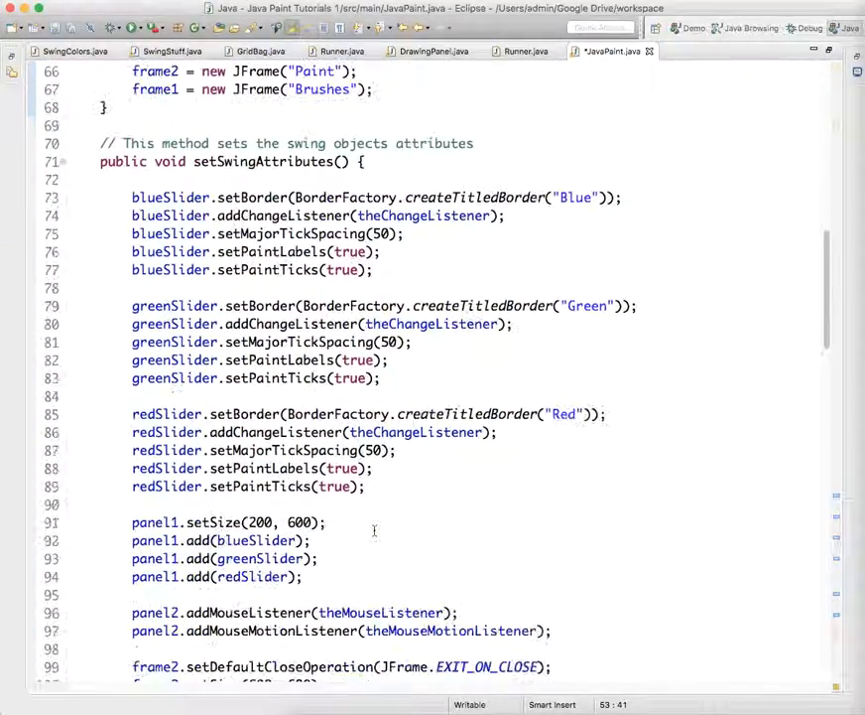
pyautogui.scroll(-3)
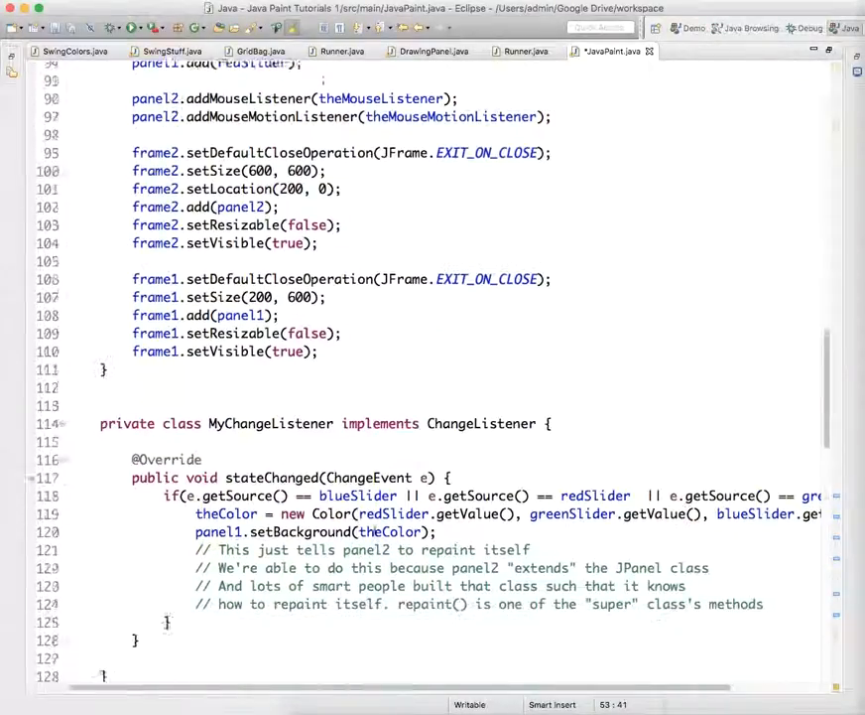
pyautogui.scroll(-3)
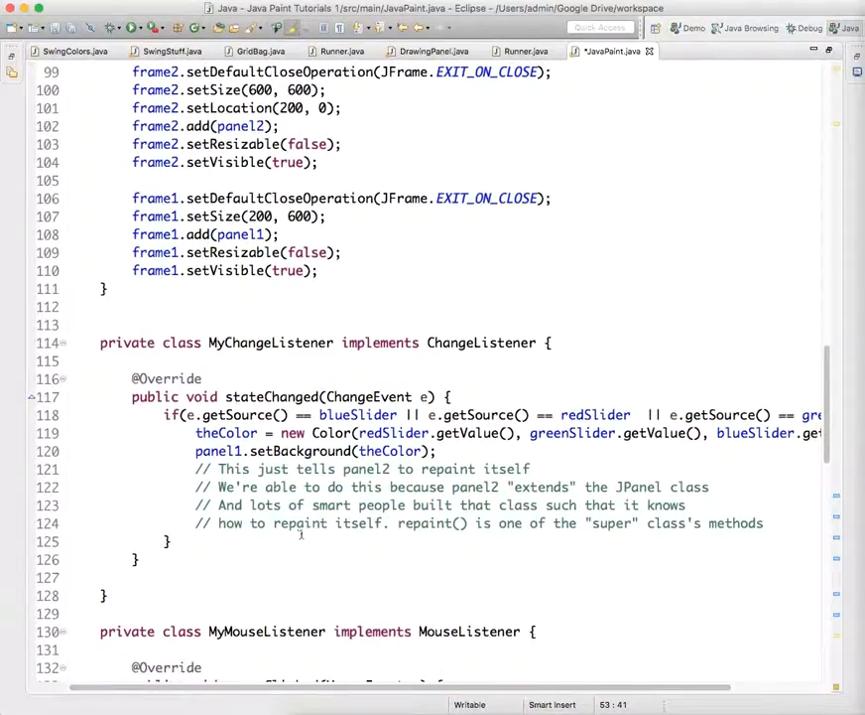
pyautogui.scroll(-3)
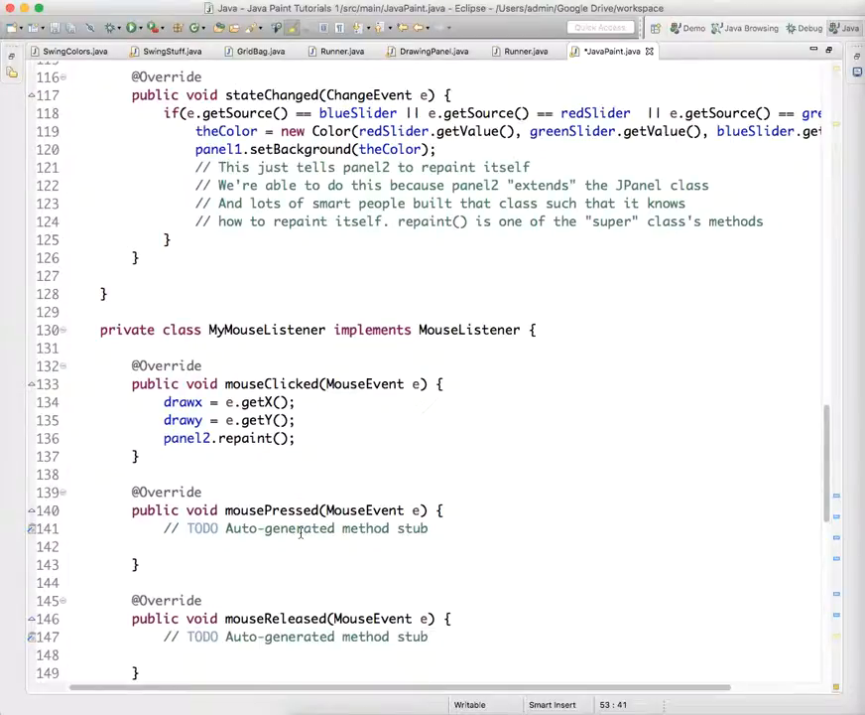
pyautogui.scroll(-3)
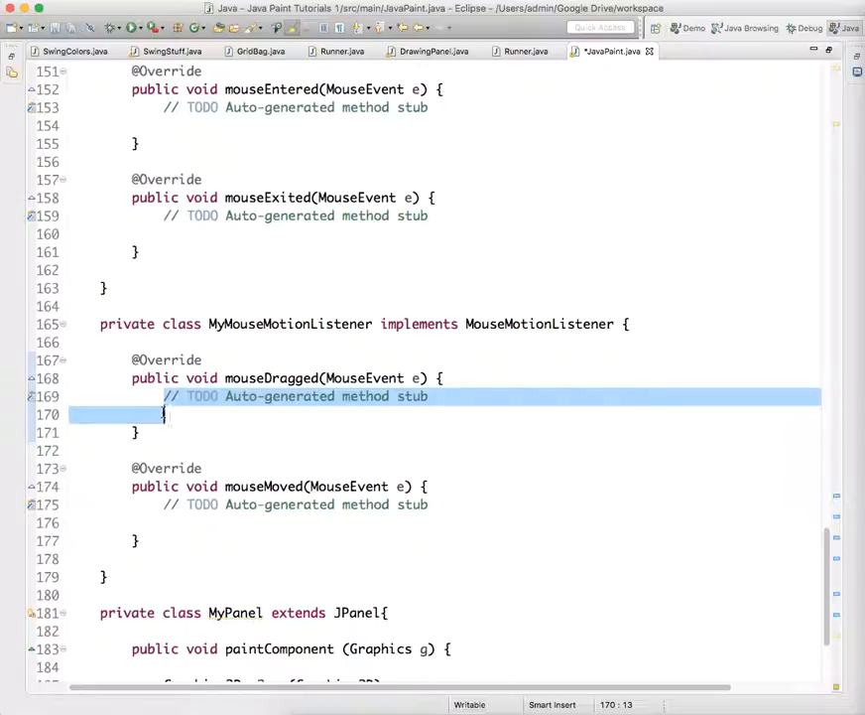
pyautogui.write('drawx =')
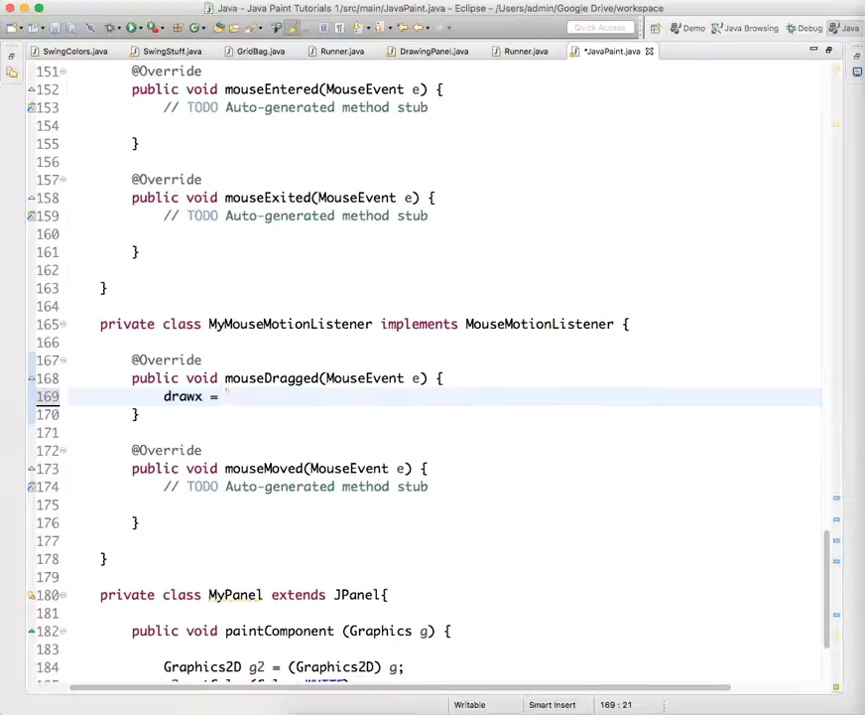
pyautogui.write('e.getY();')
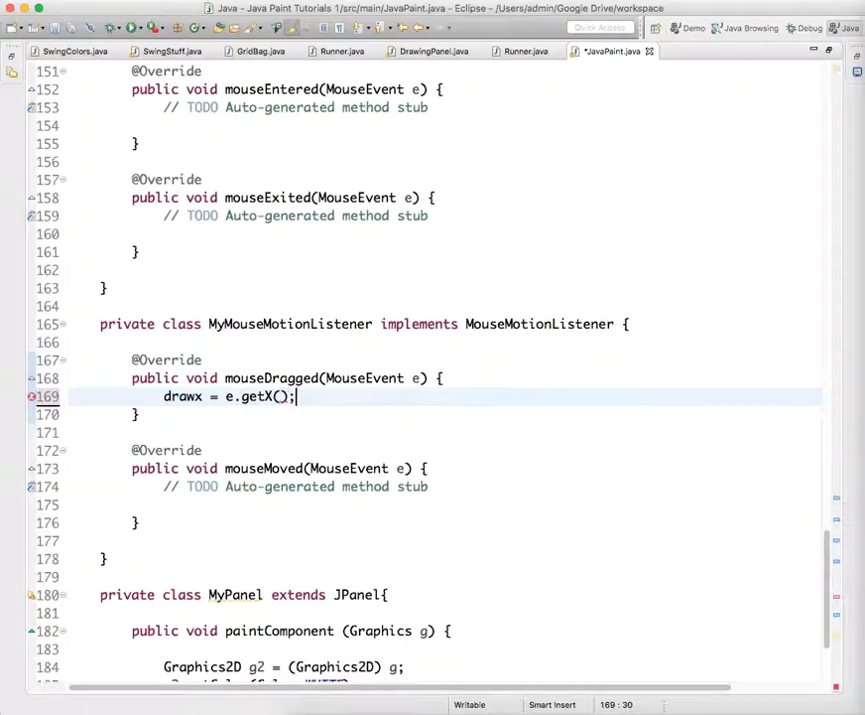
pyautogui.write('draw')
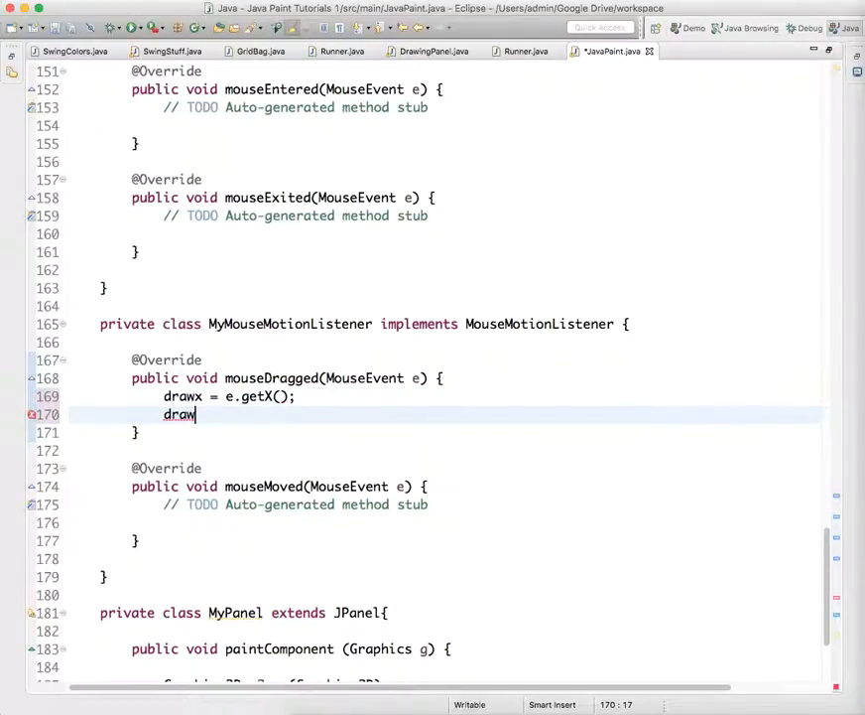
pyautogui.write('y = e.getY();')
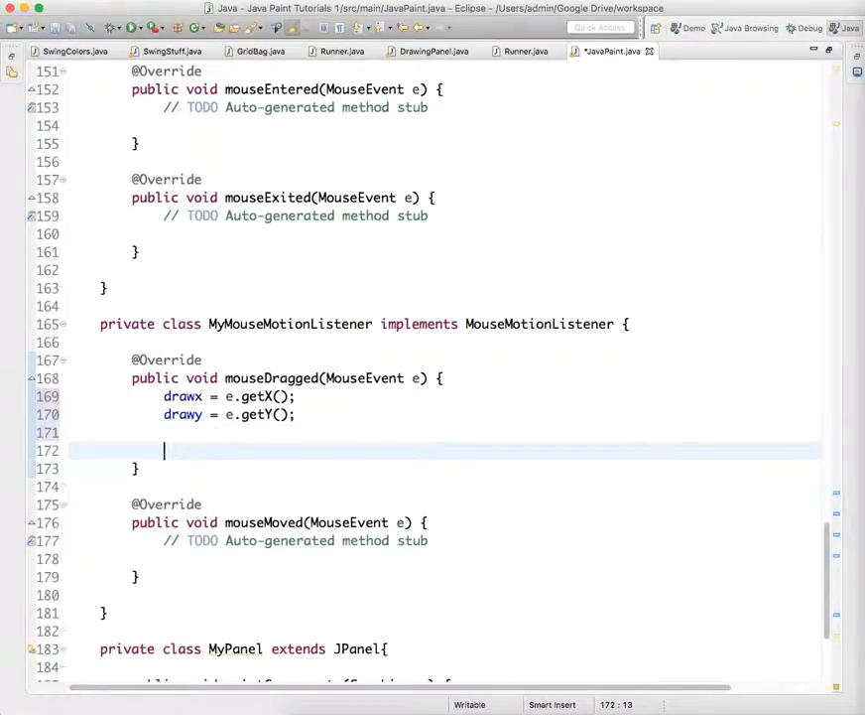
# - Add 'shapes.add(new Ellipse2D.Double(drawx, drawy, 20, 20));' to the drag handler
pyautogui.write('shapes')
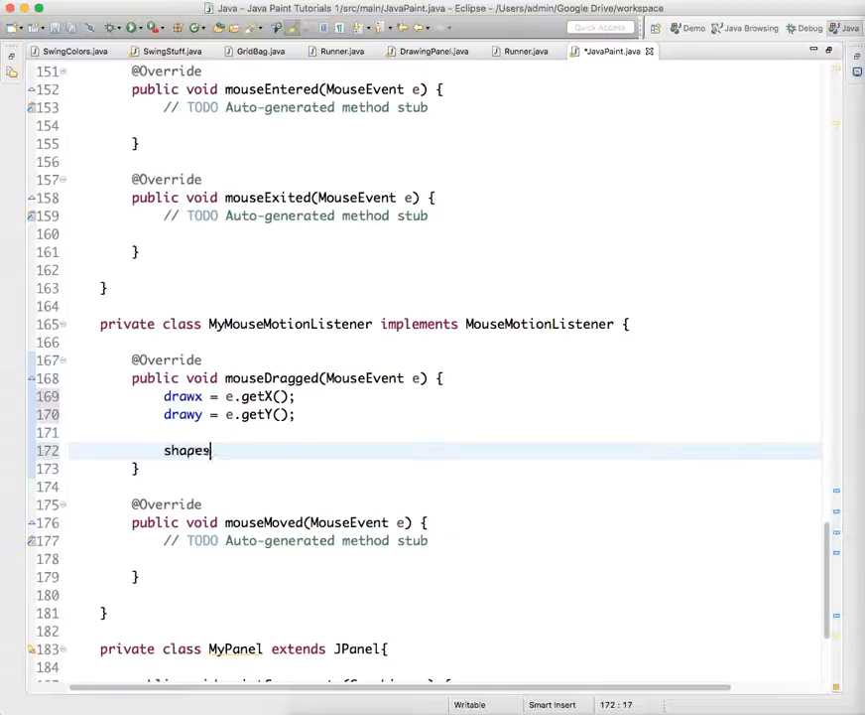
pyautogui.write('.add(new')
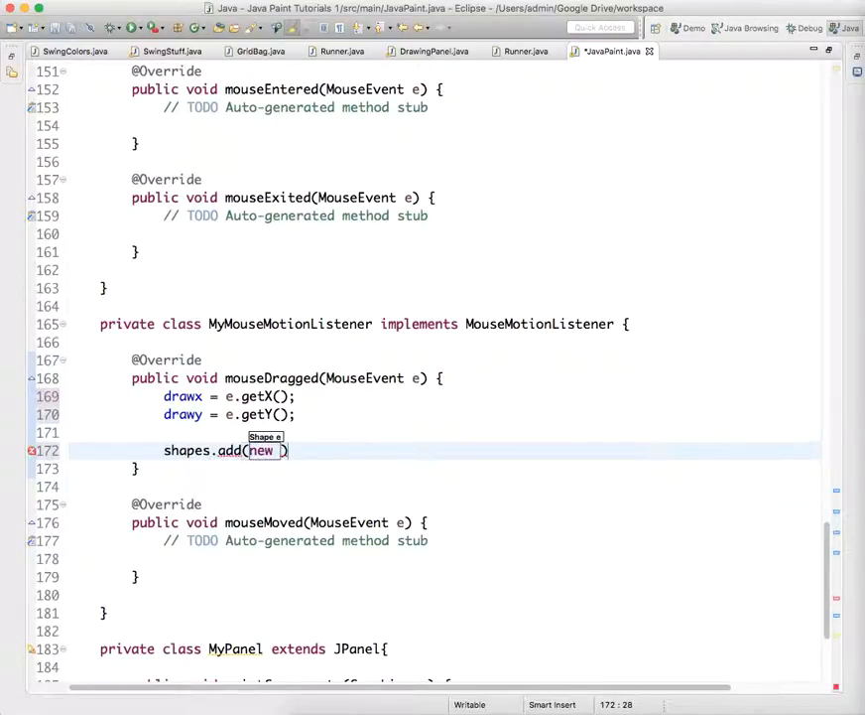
pyautogui.write('Ellipse')
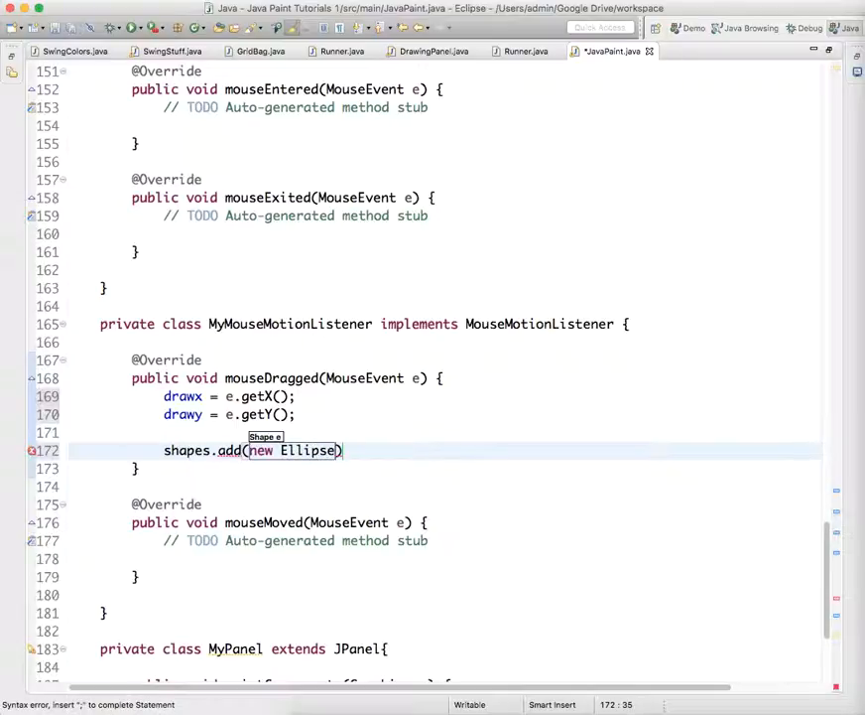
pyautogui.write('2D.Double(drawx, y, w, h')
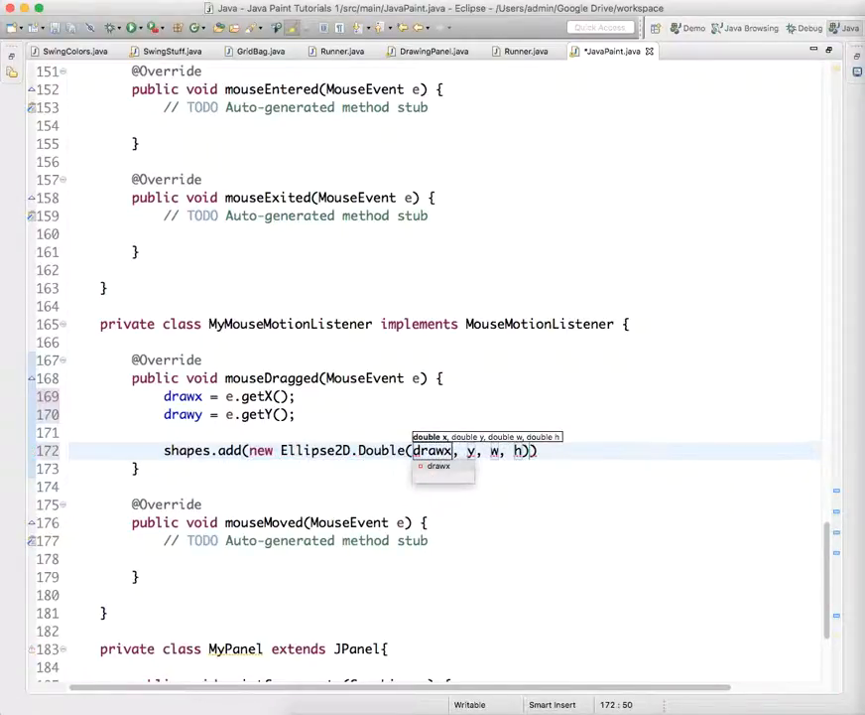
pyautogui.write('draw')
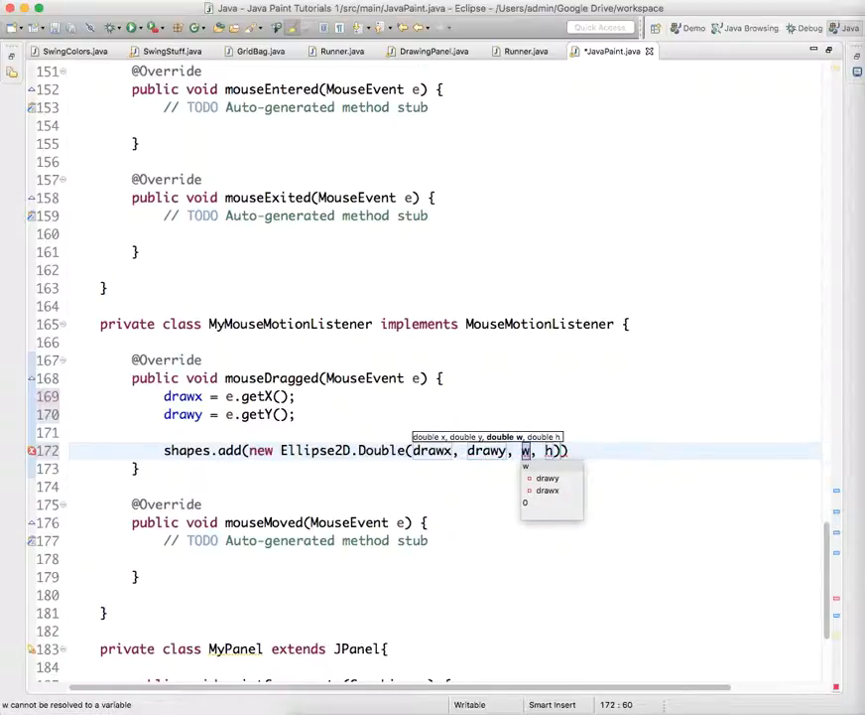
pyautogui.write('20, 20')
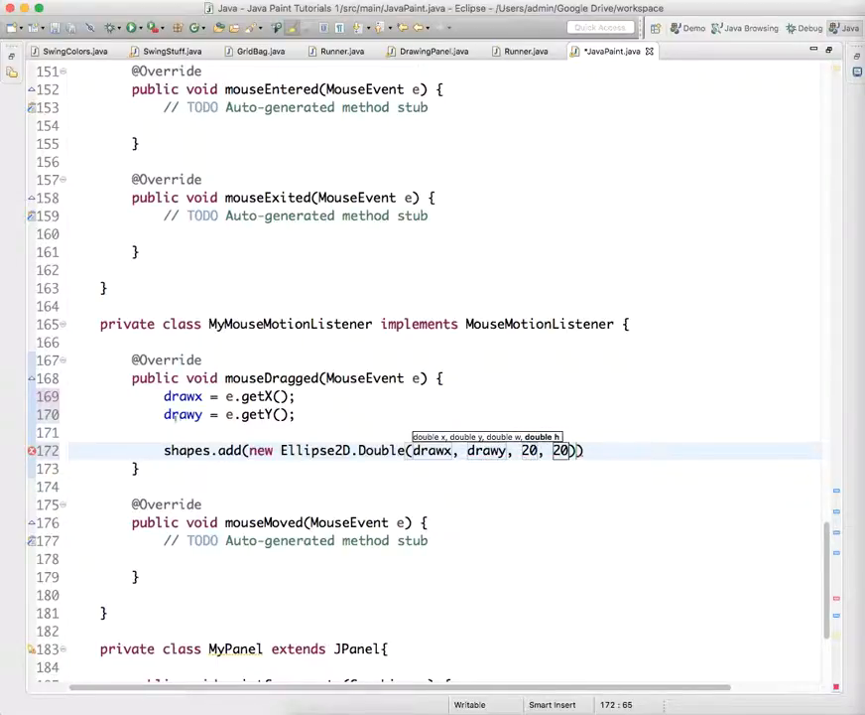
pyautogui.write(');')
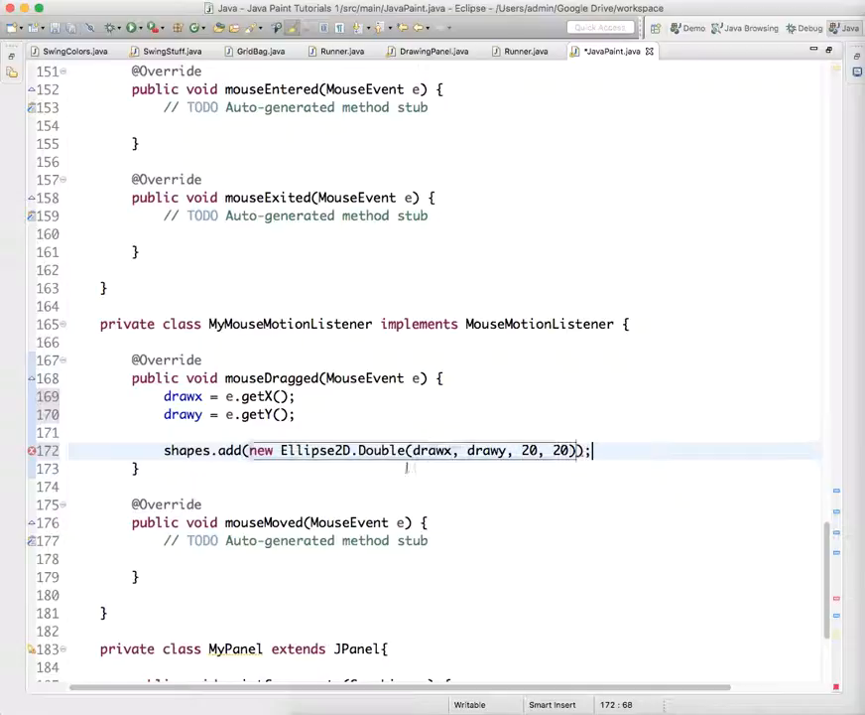
# - Remove the old single-ellipse g2.fill line from paintComponent
pyautogui.scroll(-3)
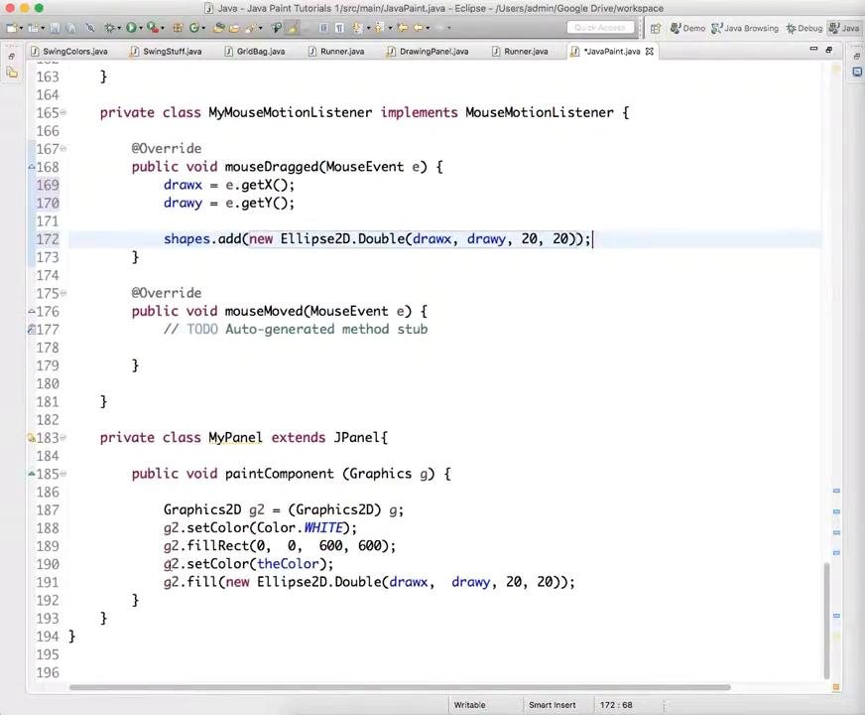
pyautogui.click(471, 581)
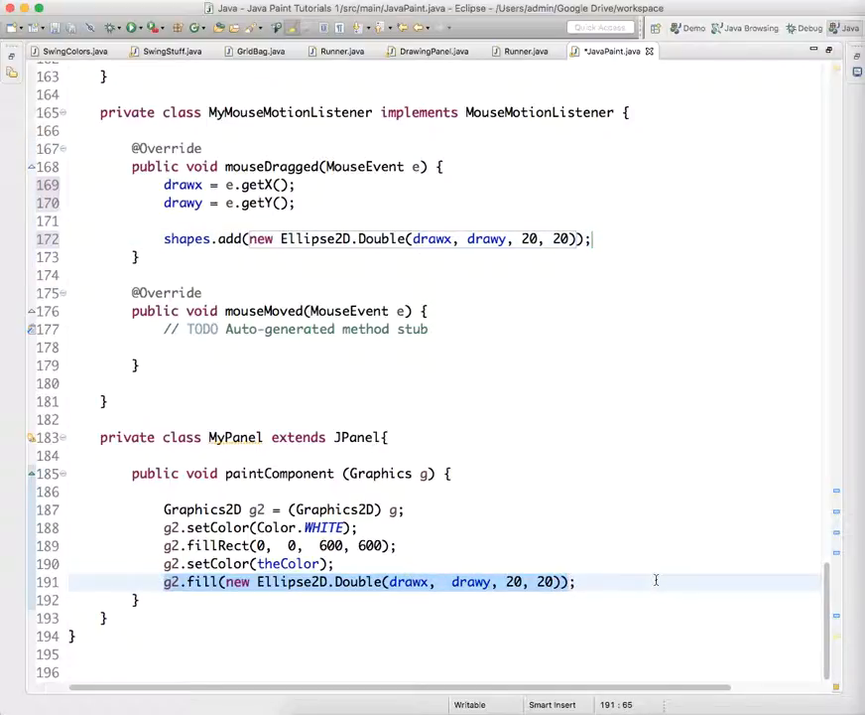
pyautogui.press('Delete')
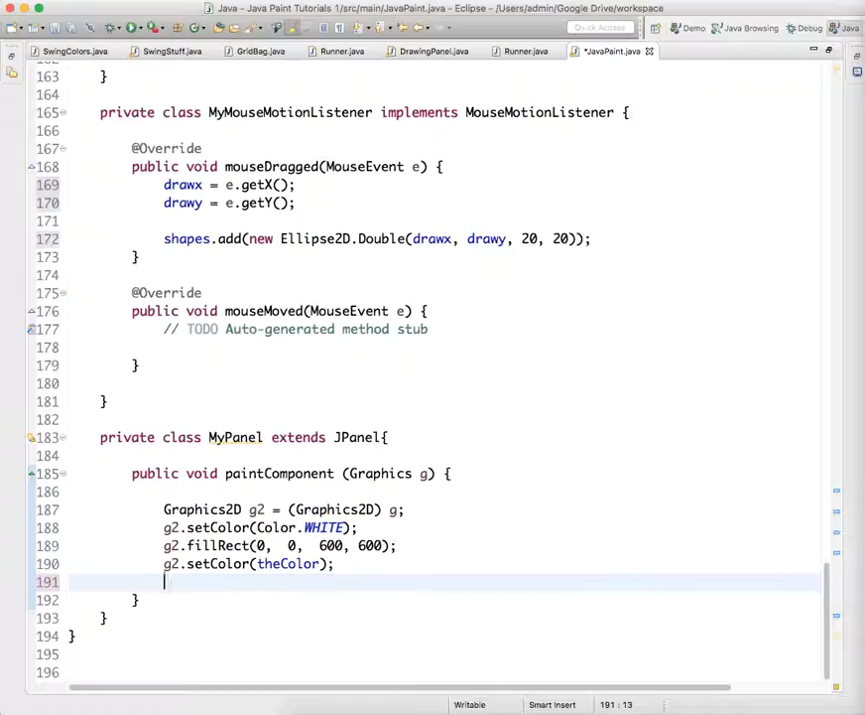
# - Write a for loop over shapes.size() calling g2.fill(shapes.get(i)) for each shape
pyautogui.write('for()')
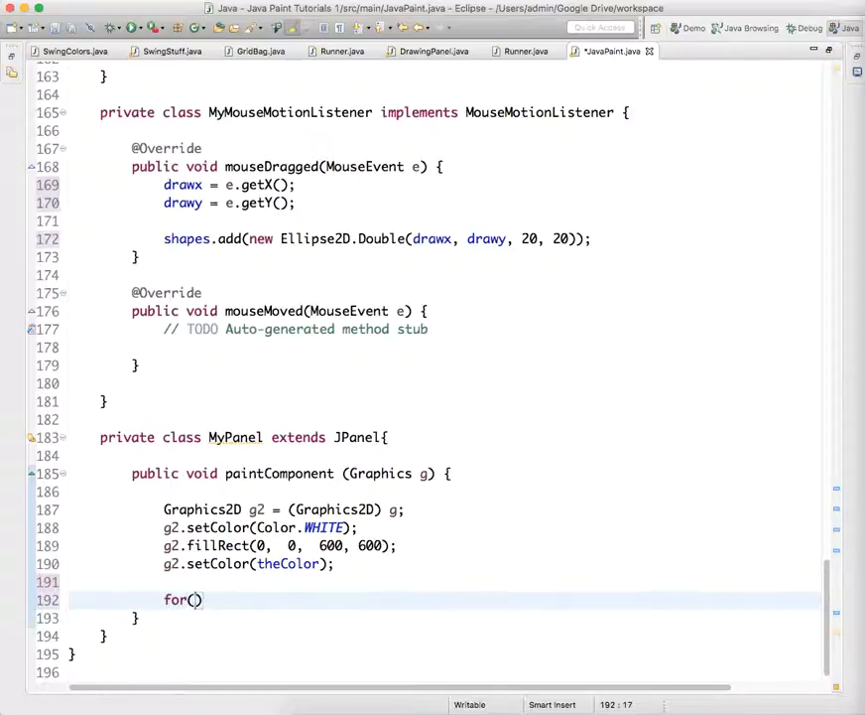
pyautogui.write('int i = 0; i <')
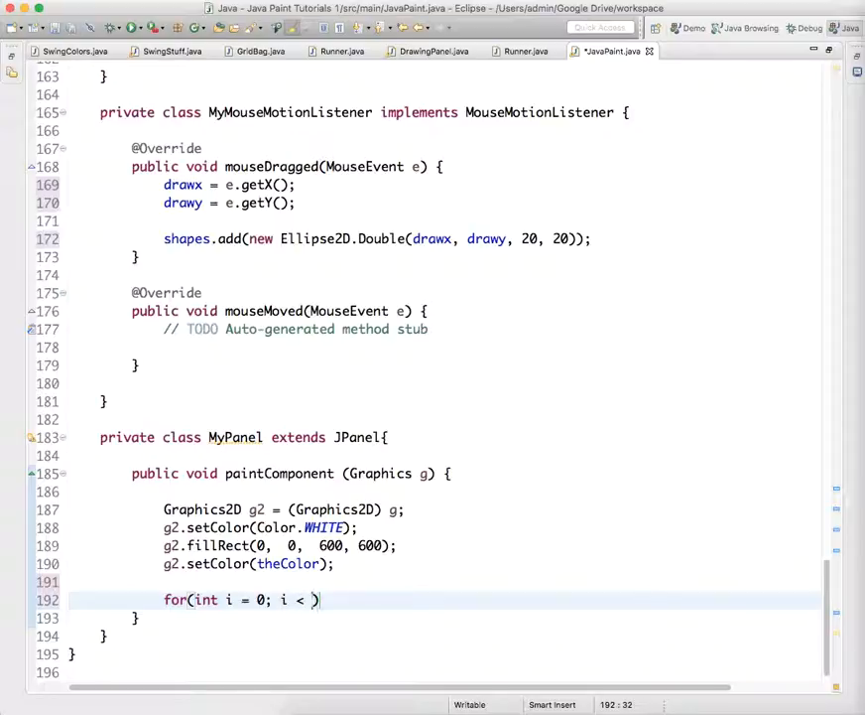
pyautogui.write('shapes')
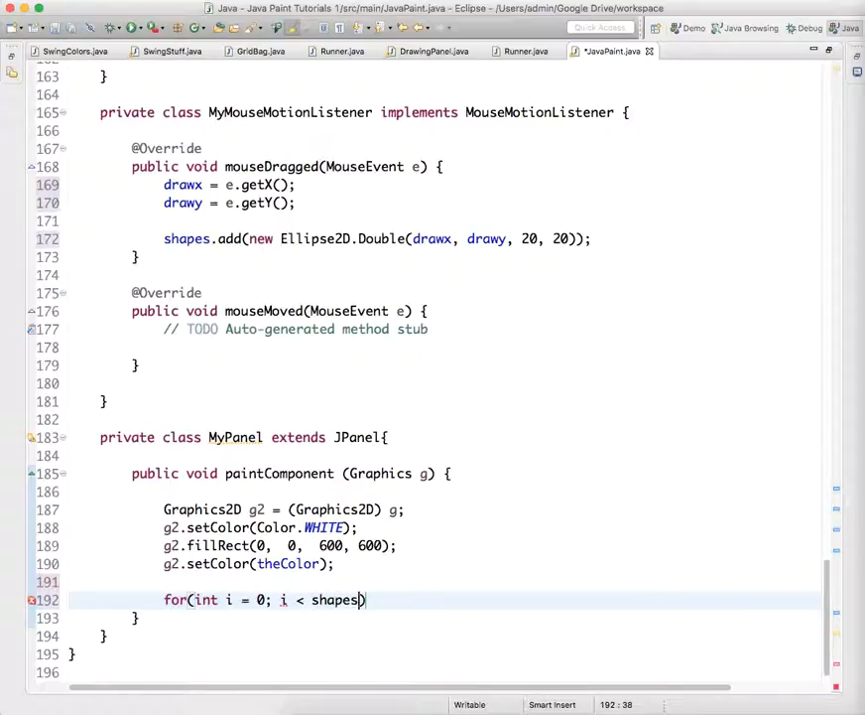
pyautogui.write('size(')
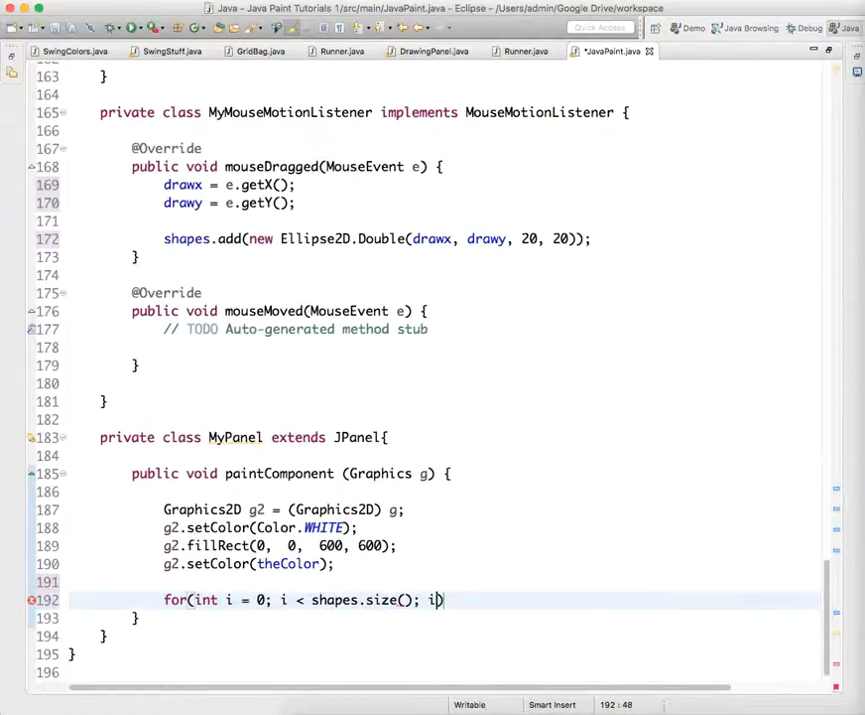
pyautogui.write('++) {')
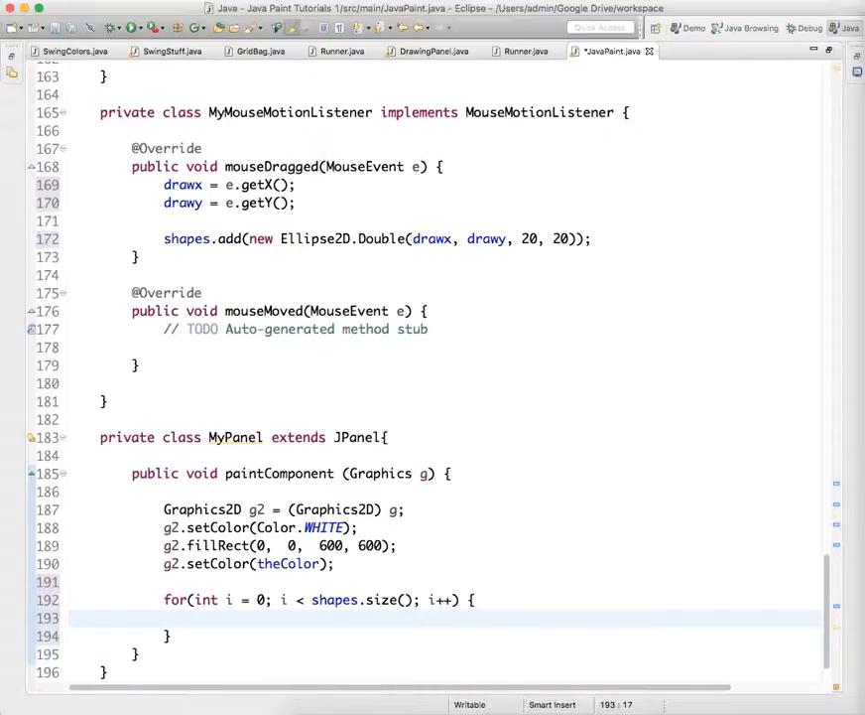
pyautogui.write('g2.fill(shape);')
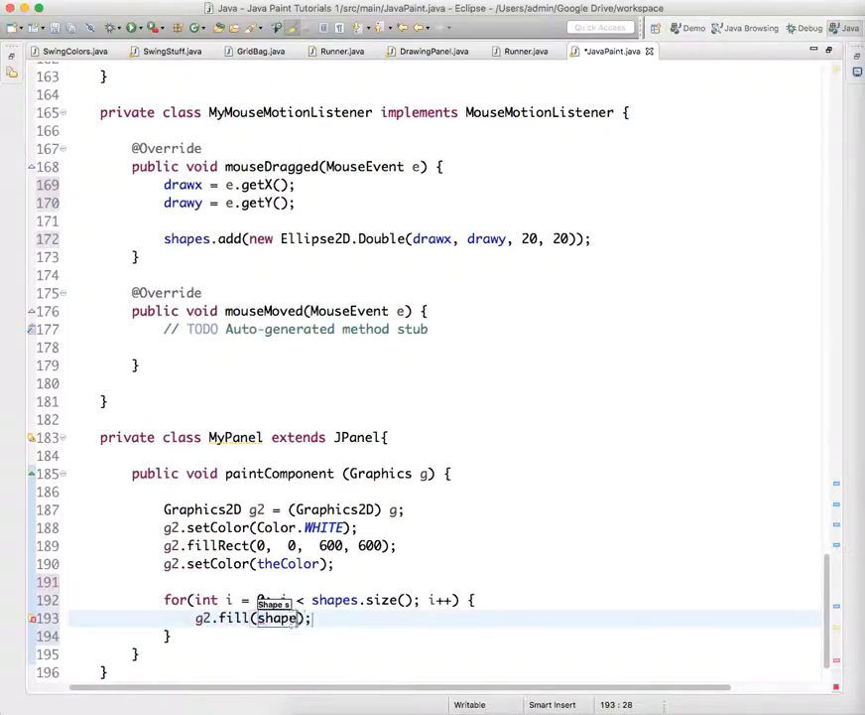
pyautogui.write('.get(i)')
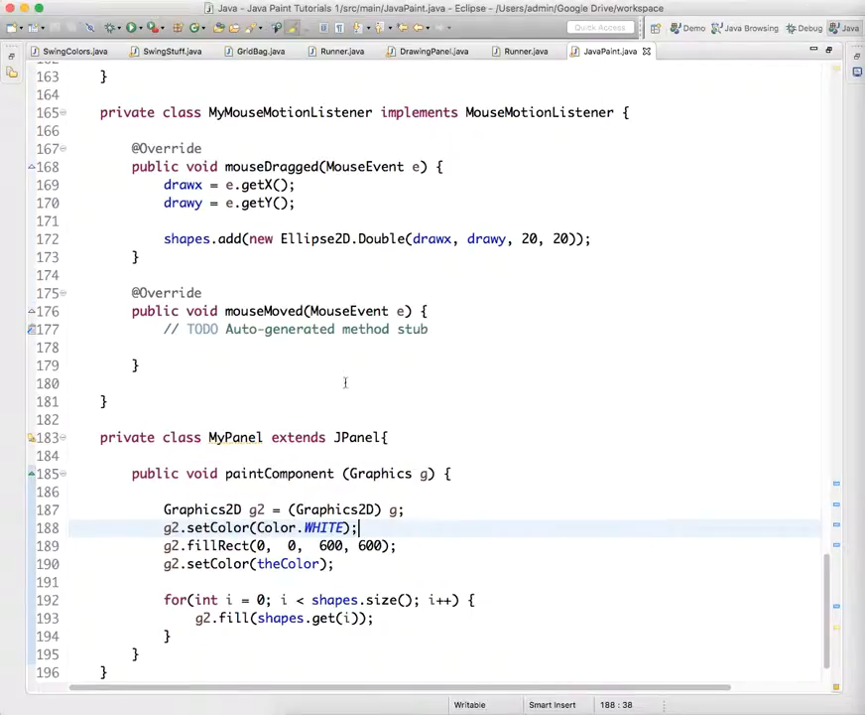
pyautogui.moveTo(490, 571)
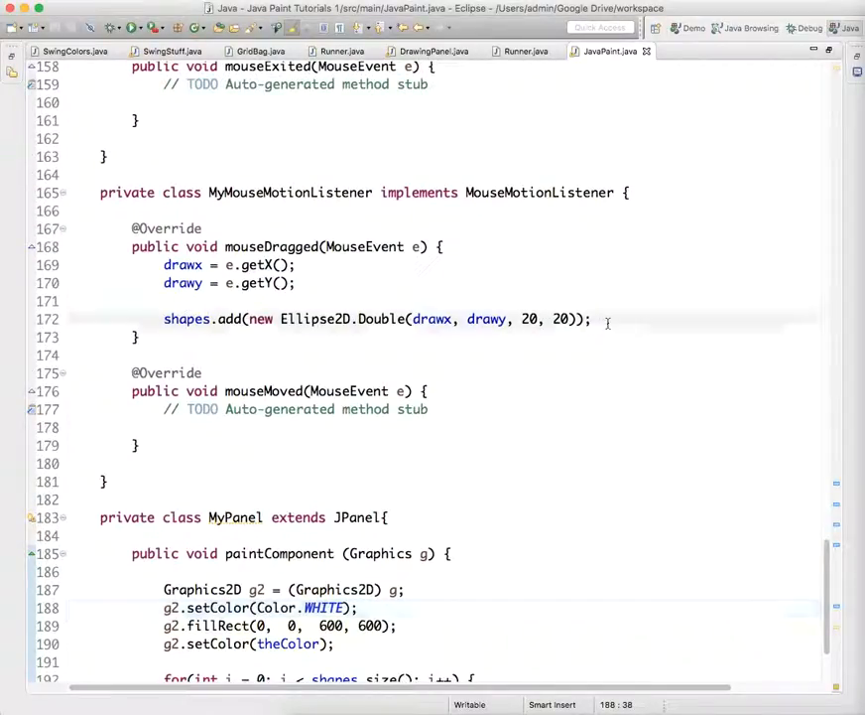
# - Begin a panel2.repaint() call on the line after shapes.add in mouseDragged
pyautogui.write('panel')
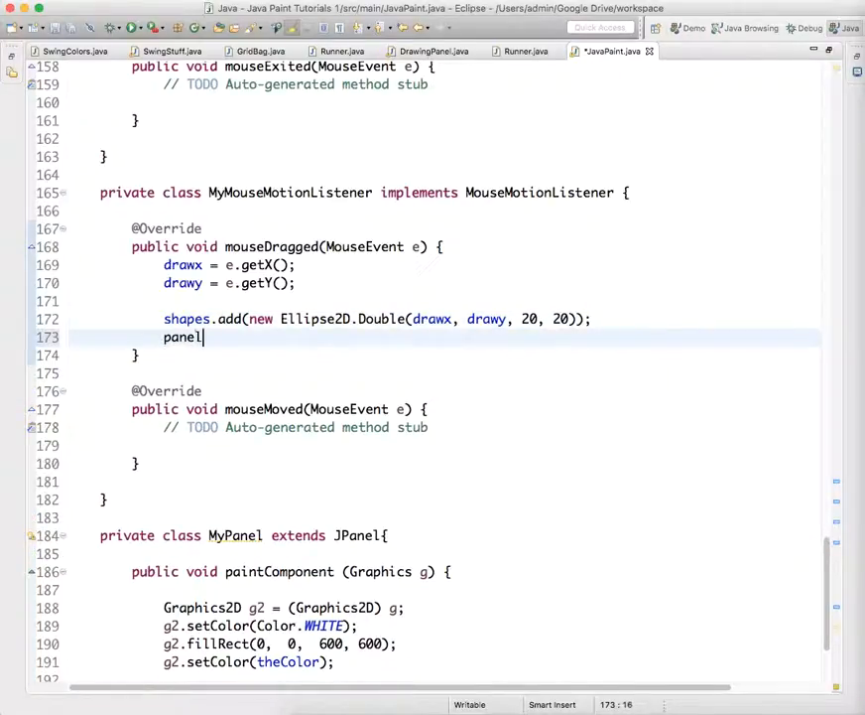
pyautogui.write('2.repo')
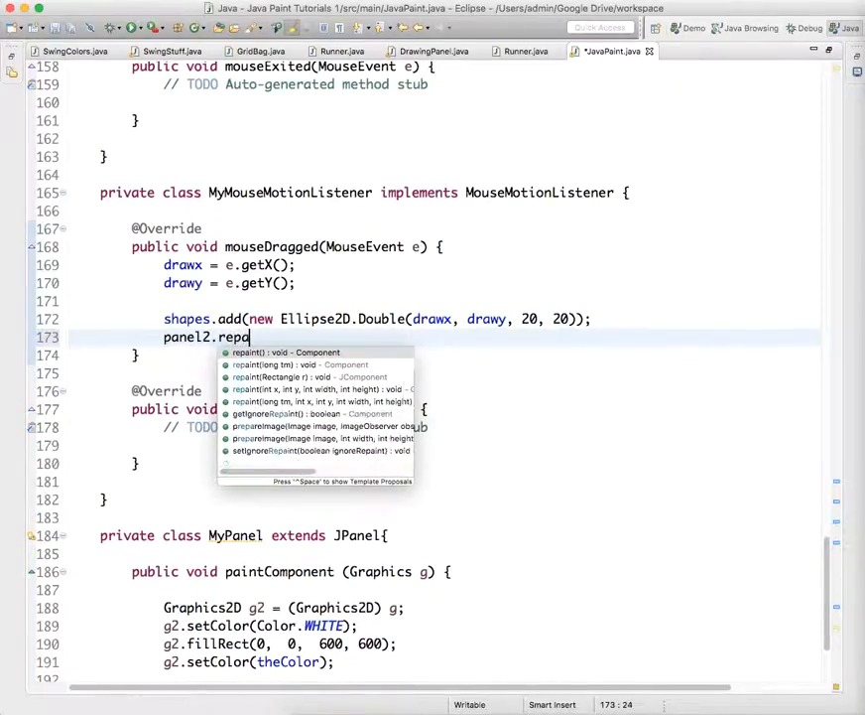